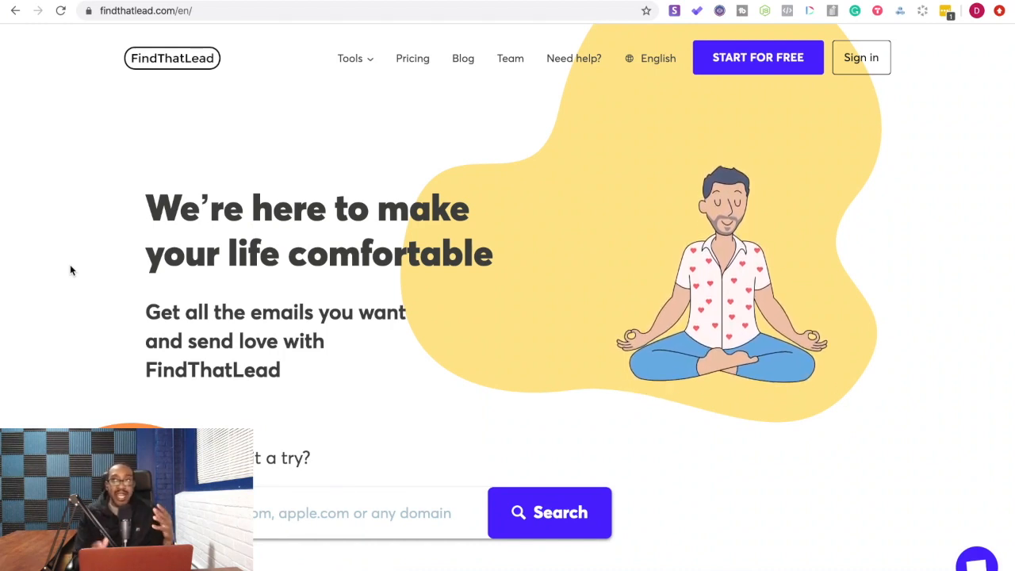
Switch from the lead Search tool to the Email Verifier via the Verify nav link.
{"action": "scroll", "scroll_direction": "down", "scroll_amount": 3}
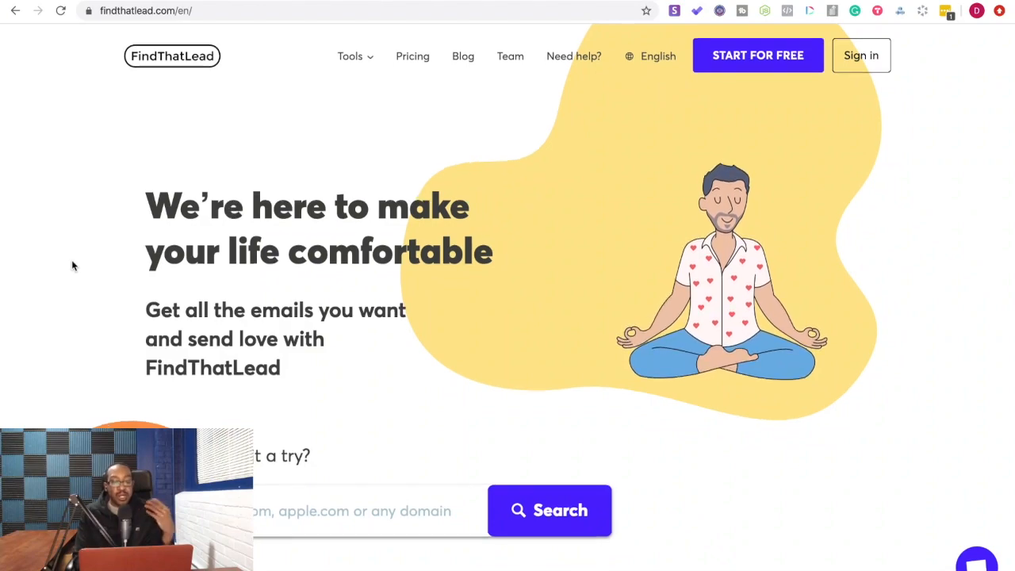
{"action": "scroll", "scroll_direction": "down", "scroll_amount": 3}
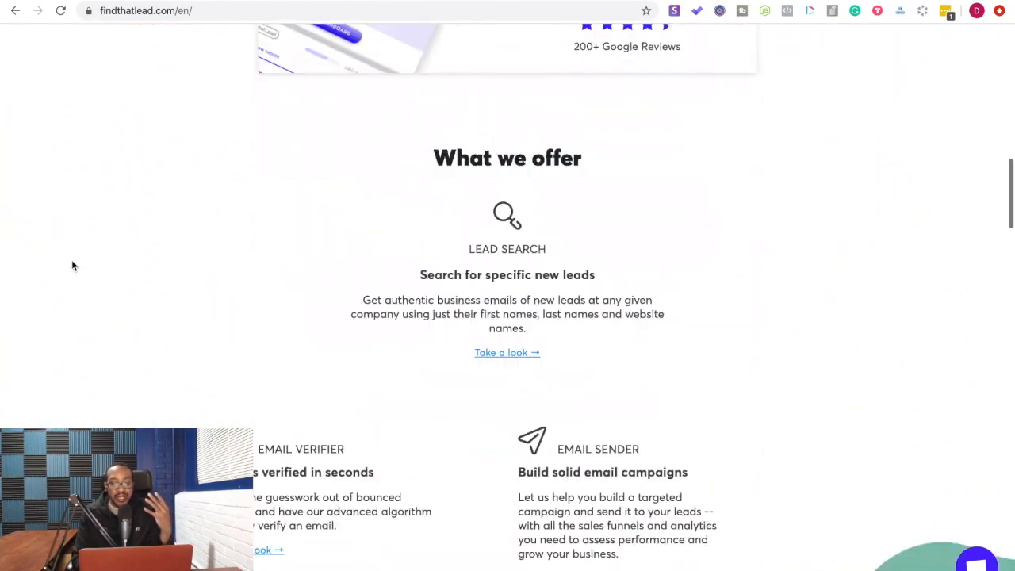
{"action": "scroll", "scroll_direction": "down", "scroll_amount": 3}
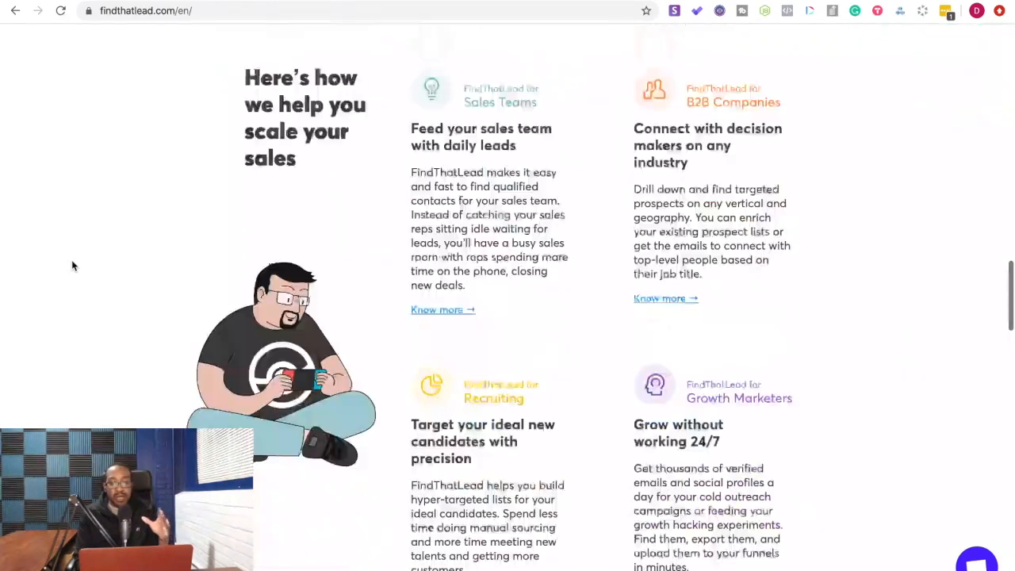
{"action": "scroll", "scroll_direction": "down", "scroll_amount": 3}
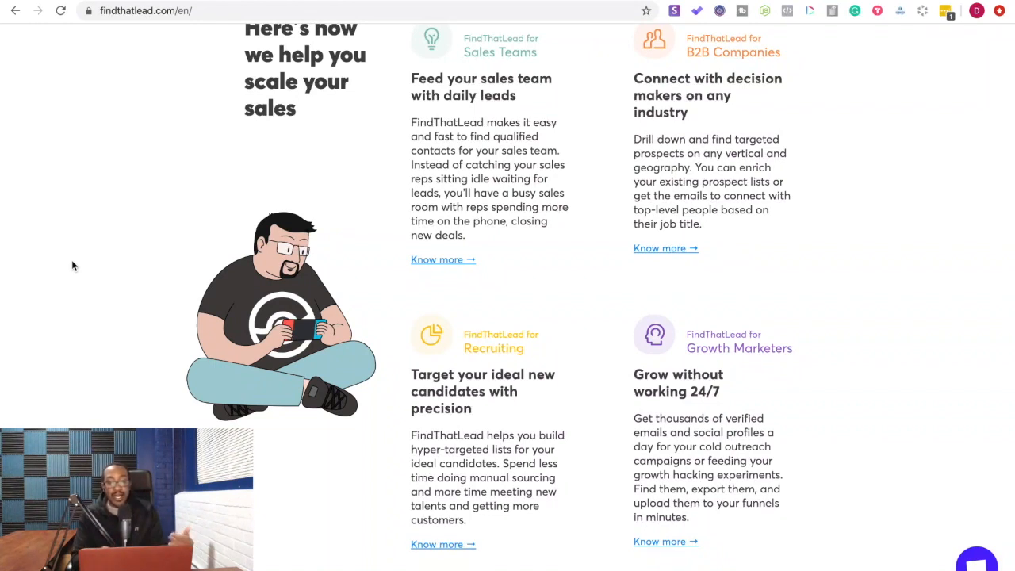
{"action": "mouse_move", "coordinate": [130, 210]}
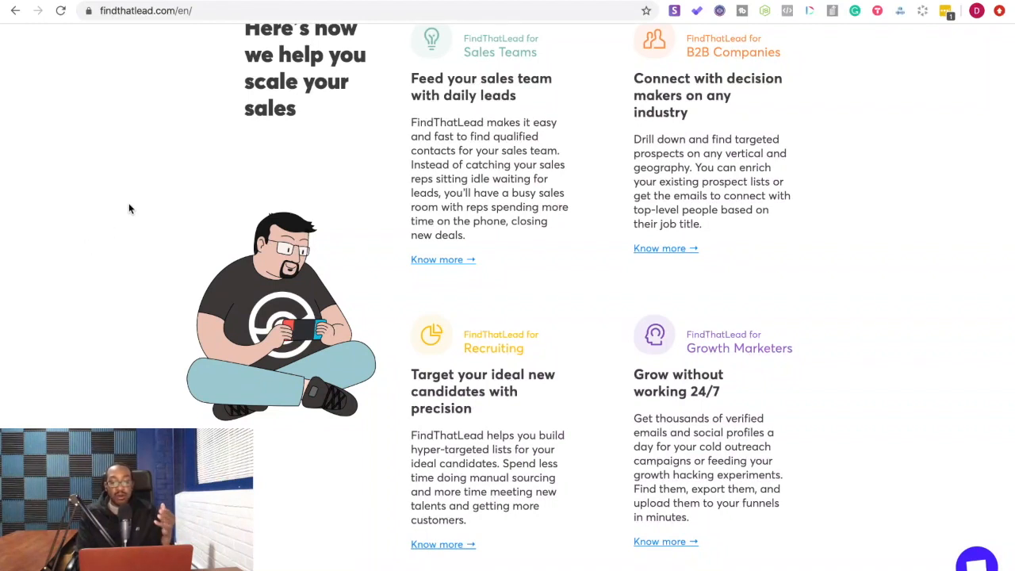
{"action": "mouse_move", "coordinate": [156, 241]}
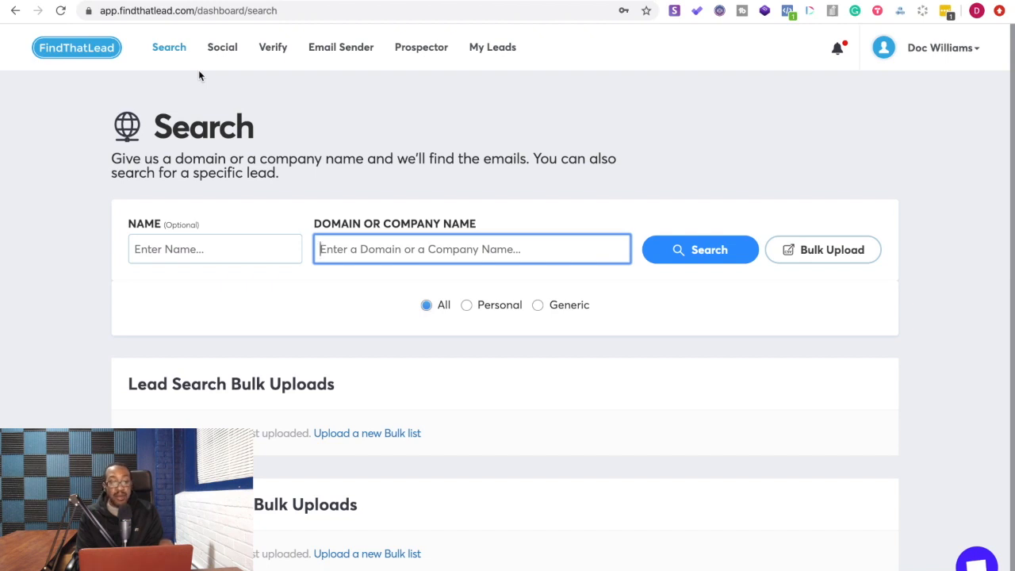
{"action": "mouse_move", "coordinate": [200, 111]}
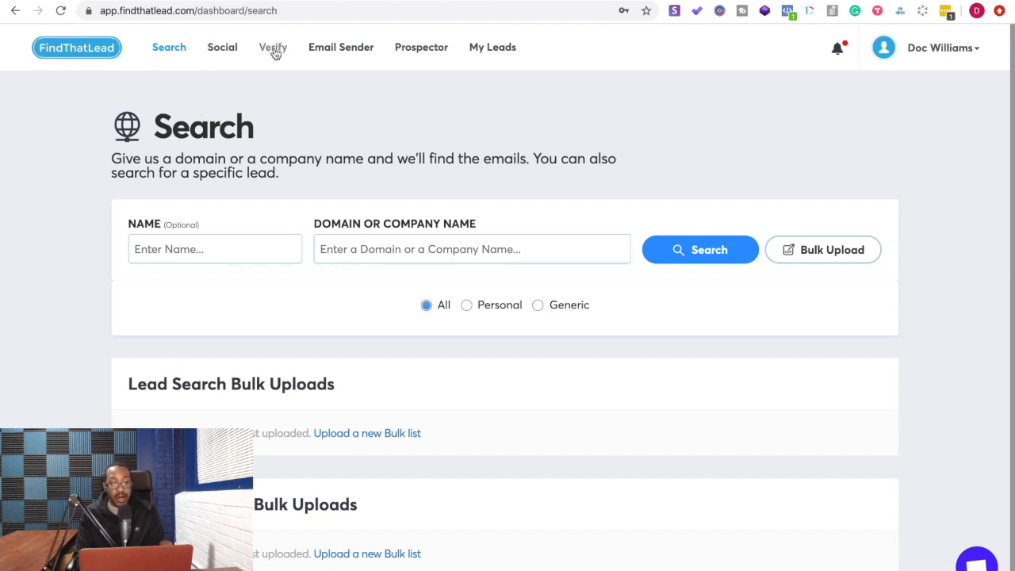
{"action": "left_click", "coordinate": [273, 48]}
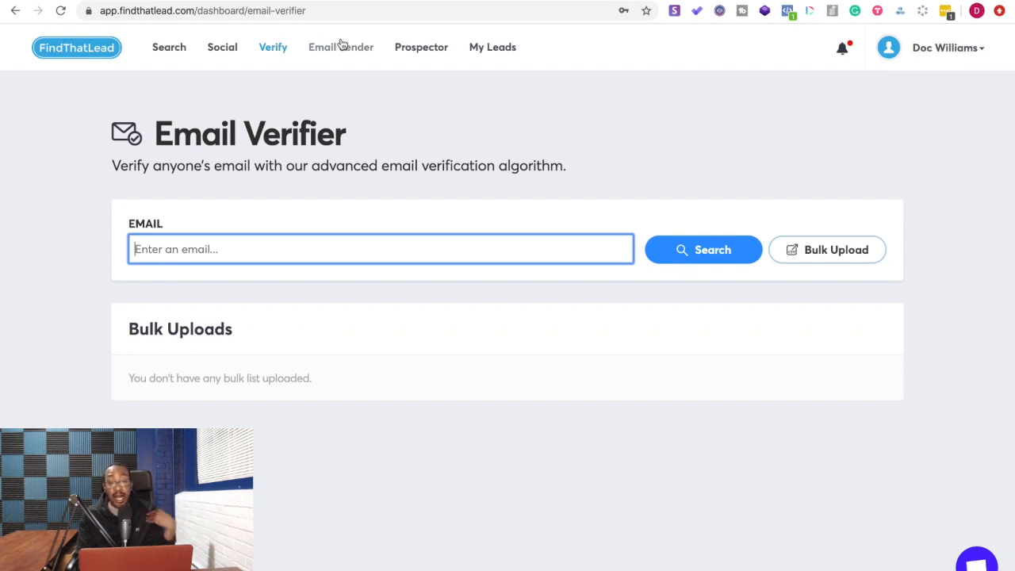
Show the Prospector page with saved prospect lists and their counts.
{"action": "left_click", "coordinate": [422, 47]}
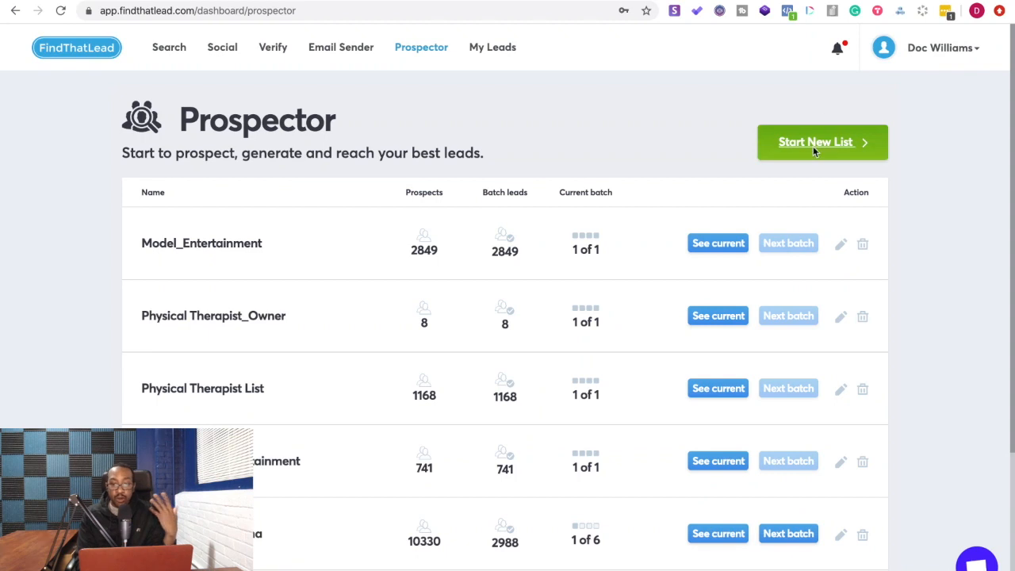
Start a new prospect list named 'Beta Taco'.
{"action": "left_click", "coordinate": [821, 143]}
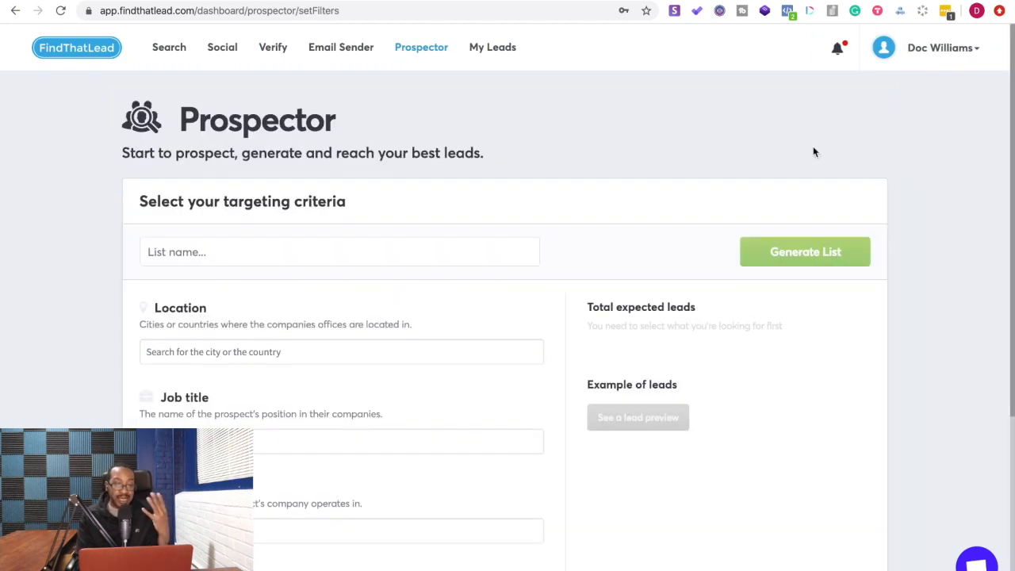
{"action": "left_click", "coordinate": [339, 251]}
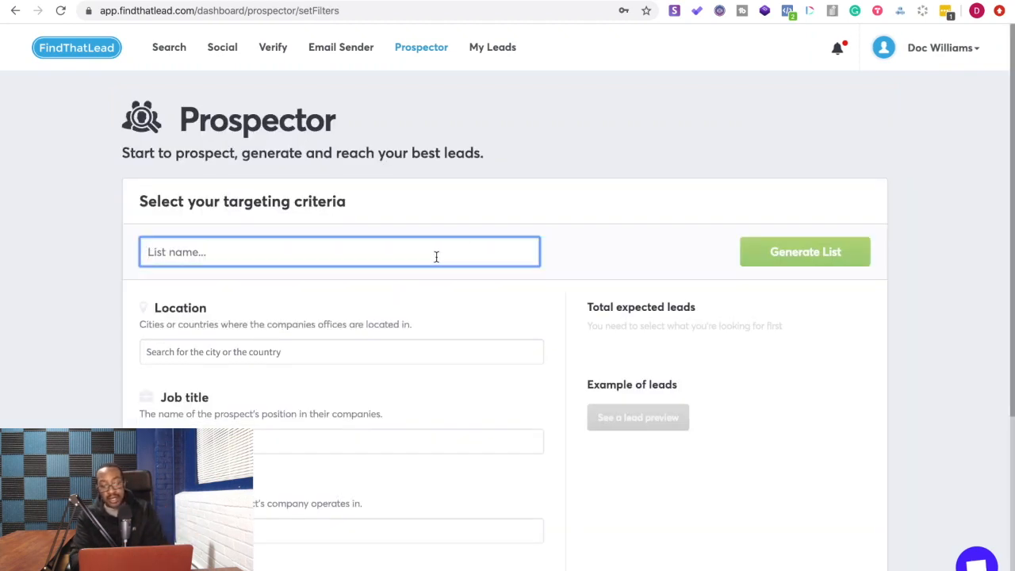
{"action": "type", "text": "B"}
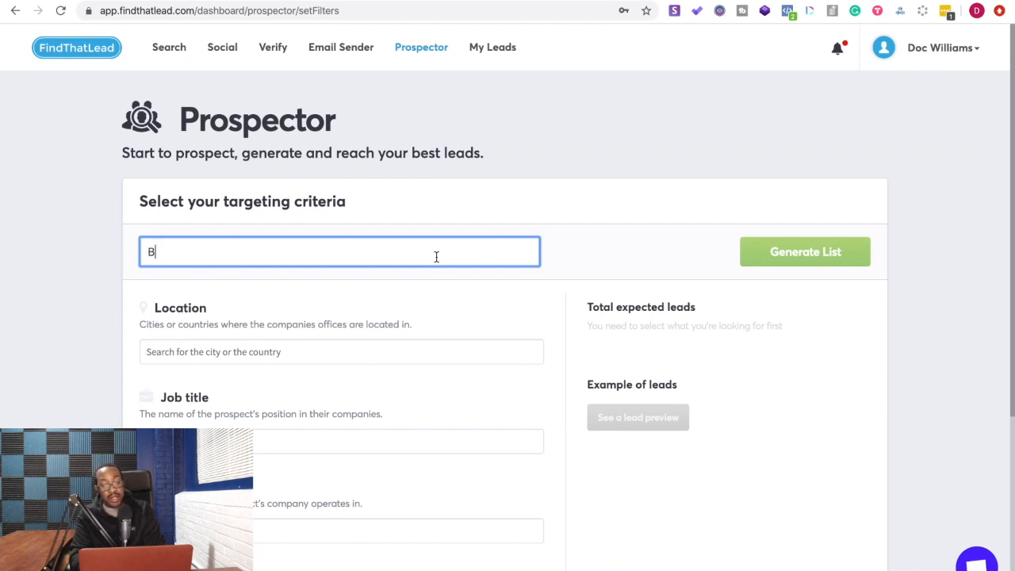
{"action": "type", "text": "eta Taco"}
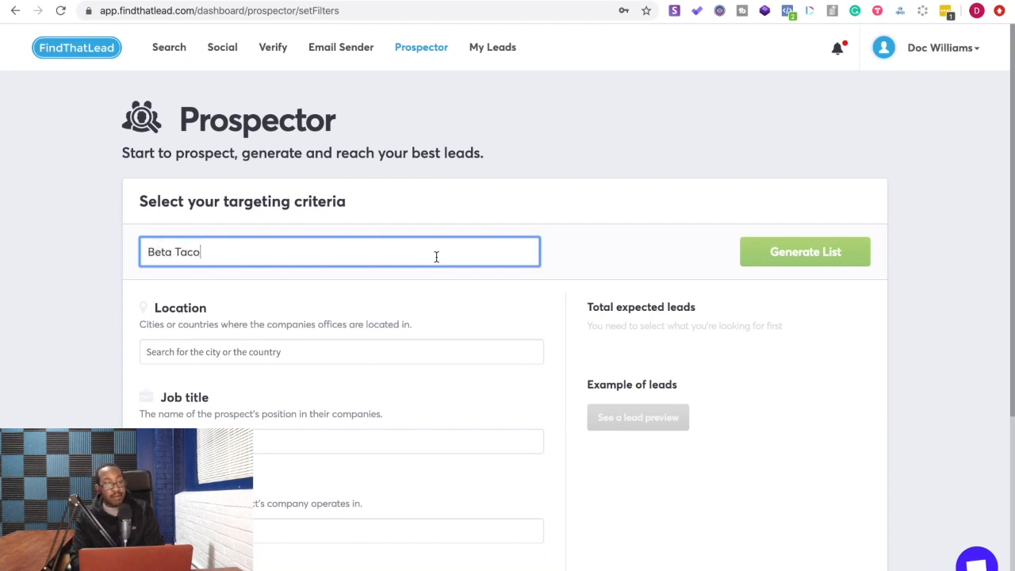
Set New York City as the sole target location, removing the New York tag.
{"action": "scroll", "scroll_direction": "down", "scroll_amount": 3}
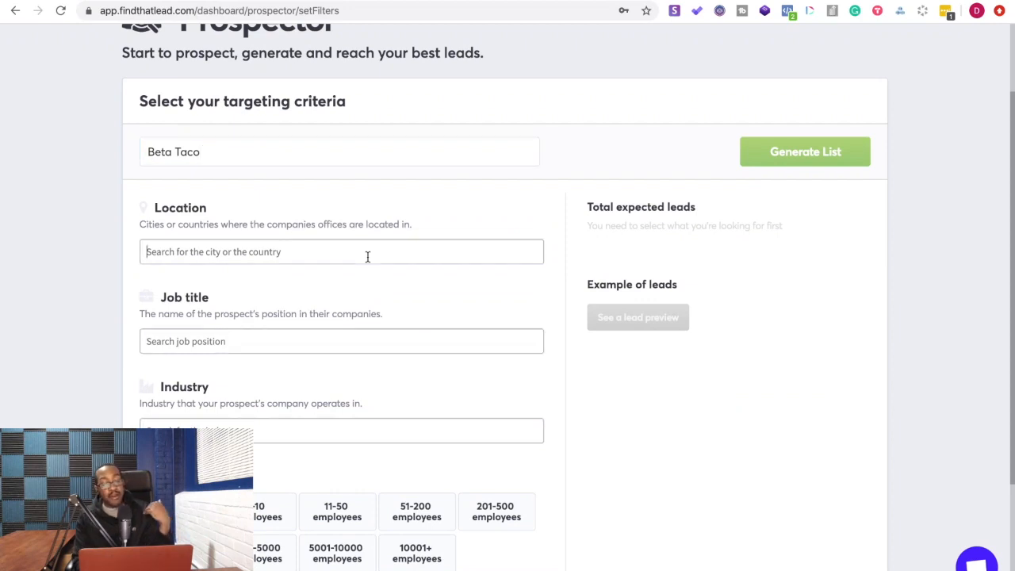
{"action": "type", "text": "Wa"}
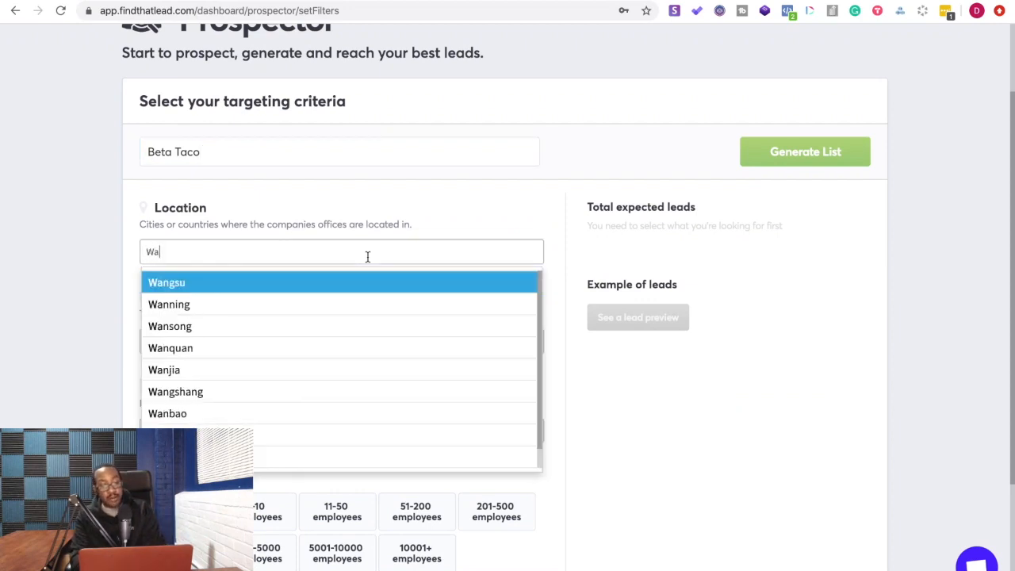
{"action": "type", "text": "New Yo"}
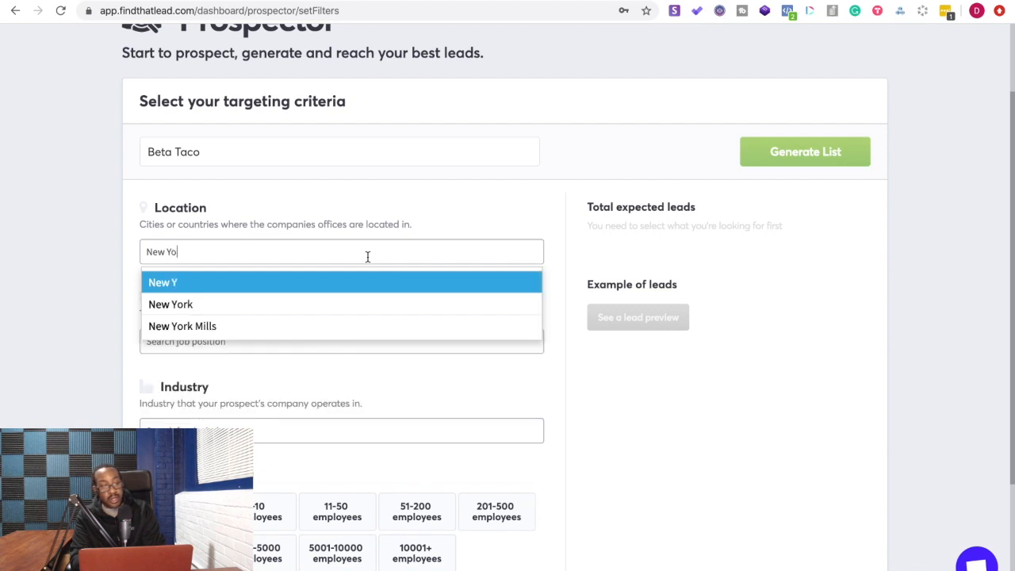
{"action": "left_click", "coordinate": [172, 304]}
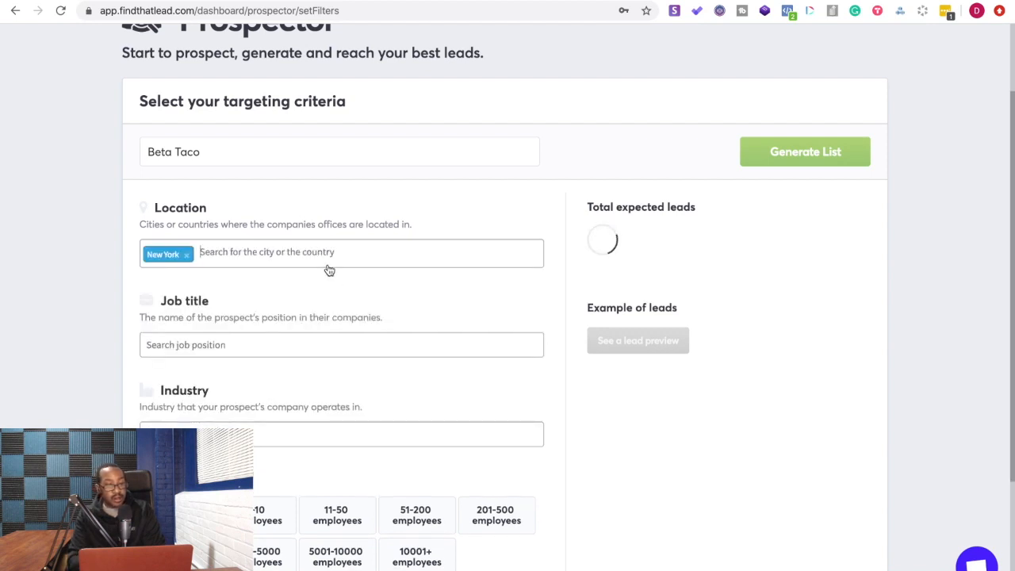
{"action": "type", "text": "New York City"}
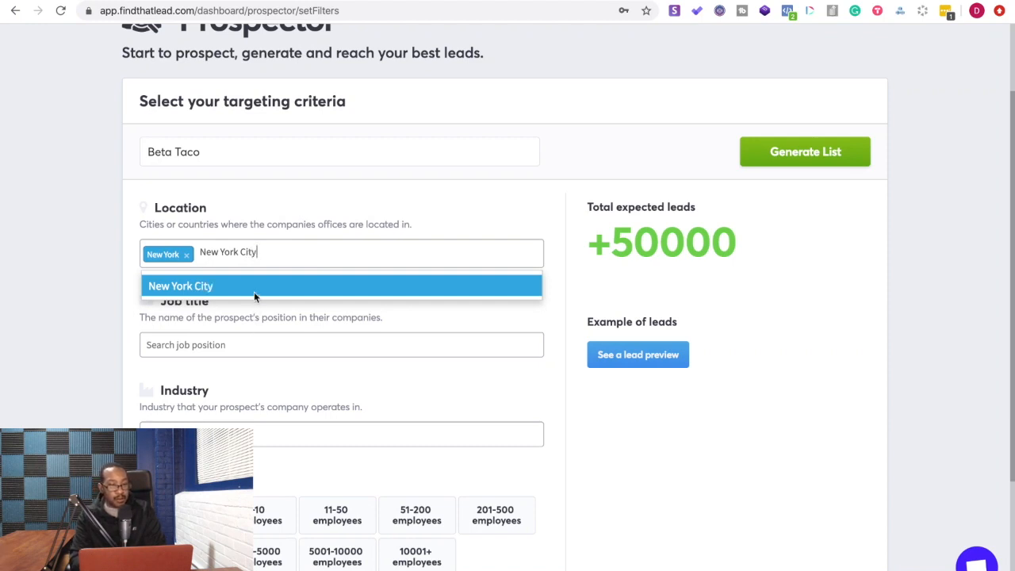
{"action": "left_click", "coordinate": [181, 285]}
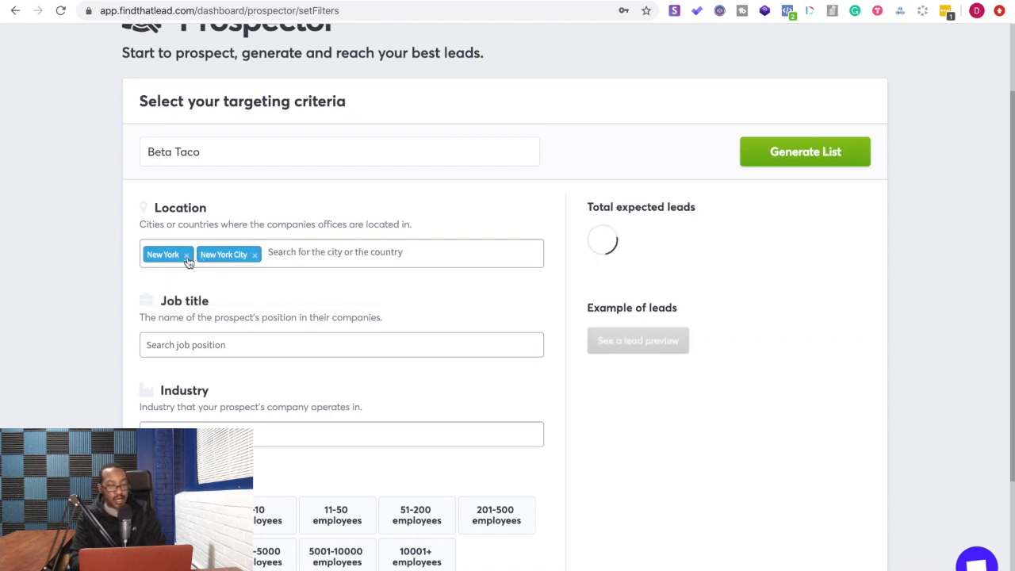
{"action": "left_click", "coordinate": [188, 254]}
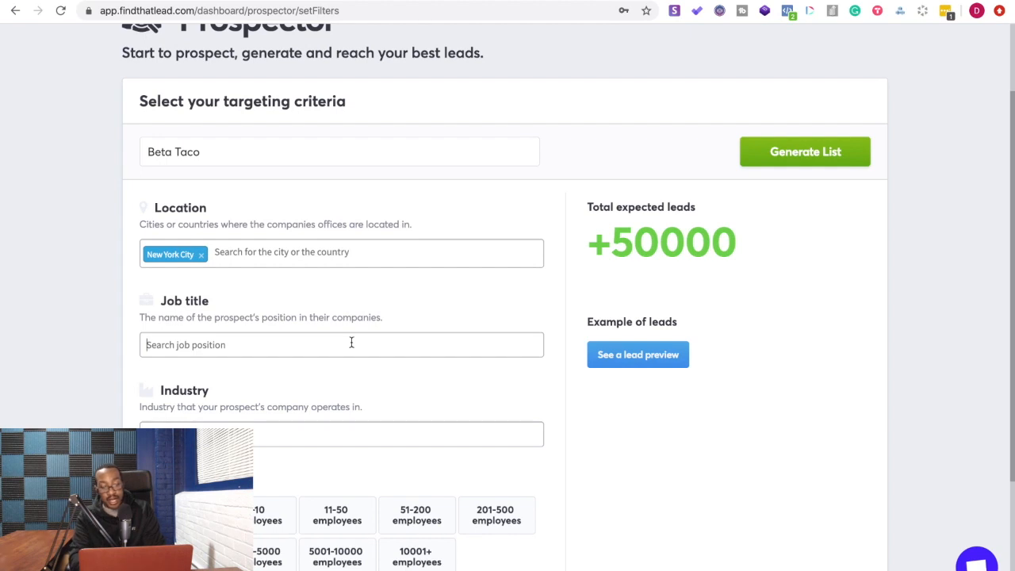
Target the Digital Marketing Manager job title and restrict companies to 1-10 employees.
{"action": "type", "text": "Digital"}
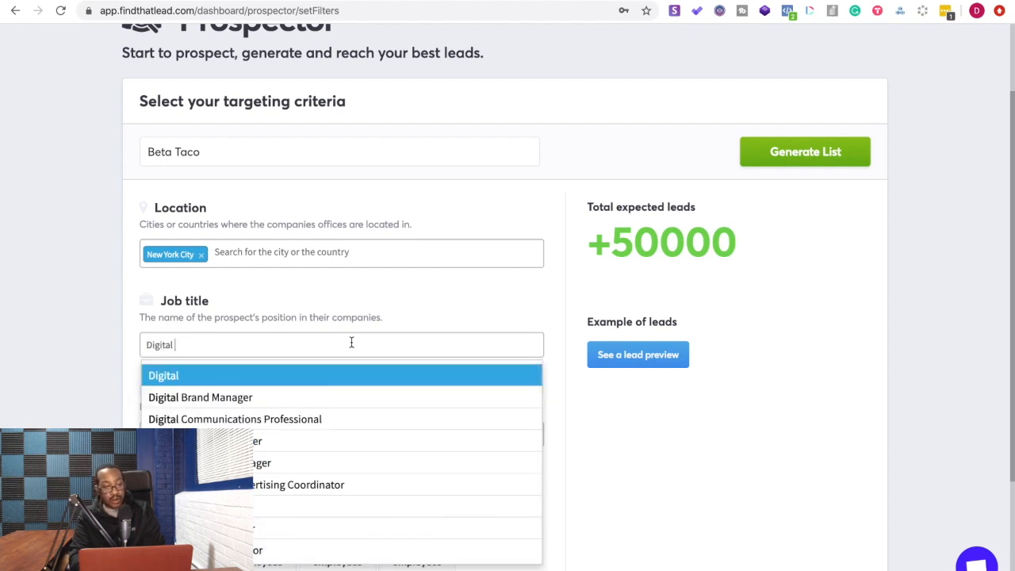
{"action": "left_click", "coordinate": [199, 396]}
{"action": "type", "text": "D"}
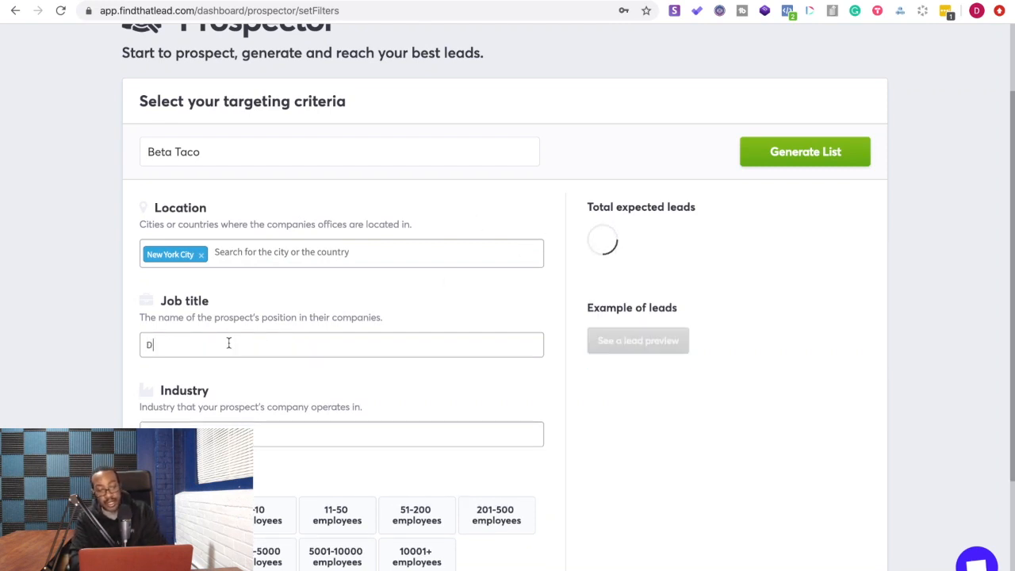
{"action": "type", "text": "igital Ma"}
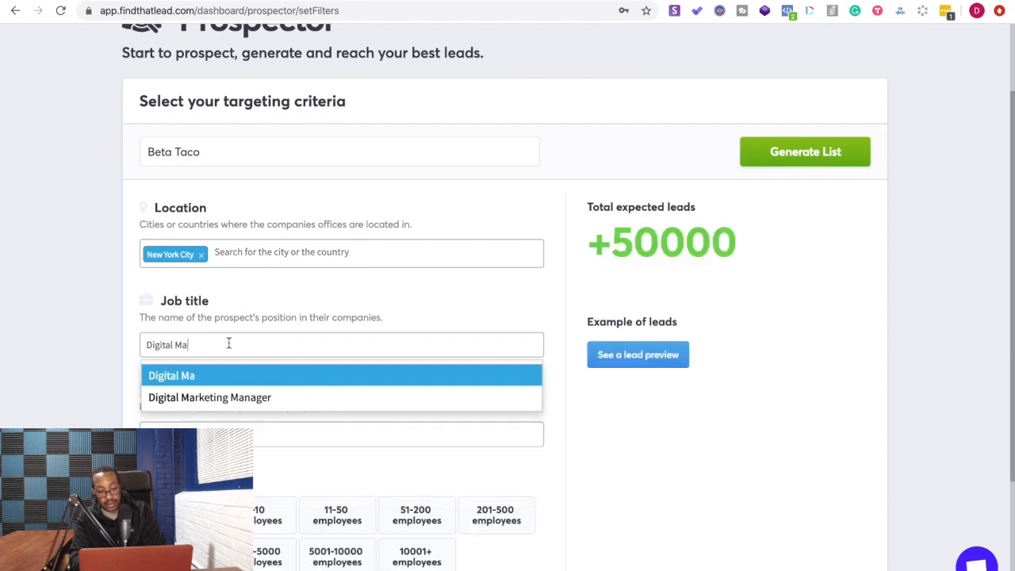
{"action": "left_click", "coordinate": [209, 396]}
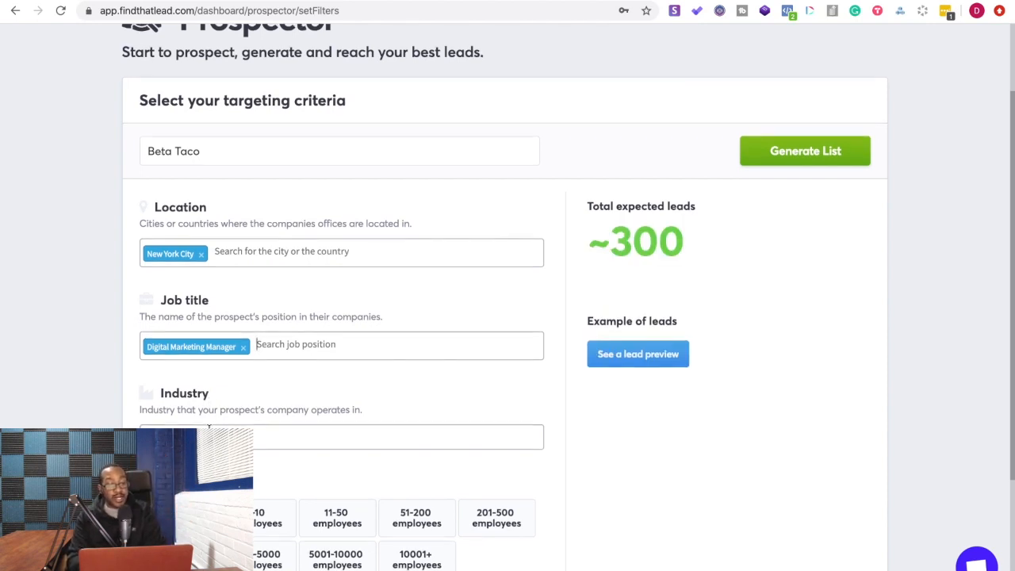
{"action": "scroll", "scroll_direction": "down", "scroll_amount": 3}
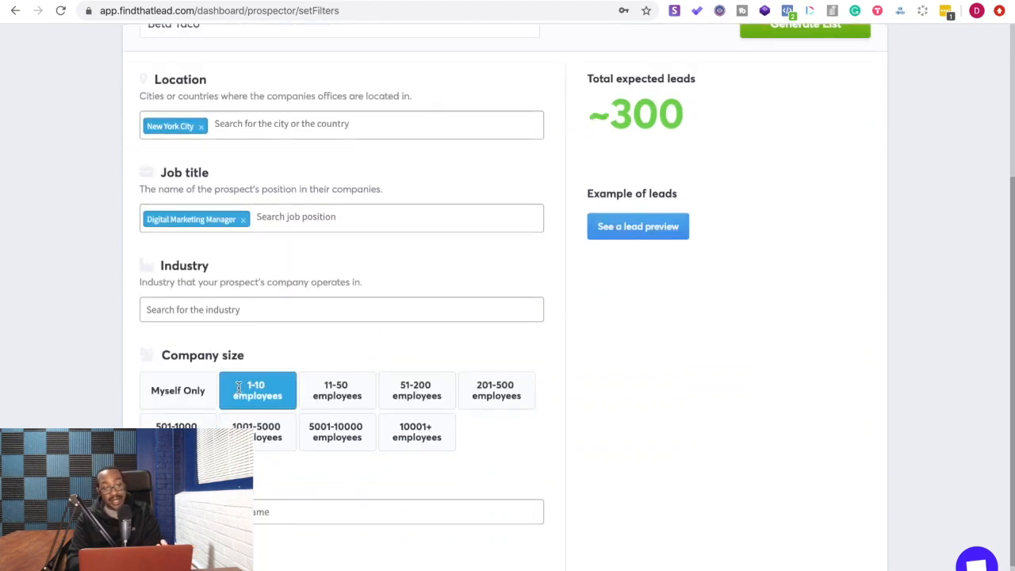
{"action": "left_click", "coordinate": [336, 390]}
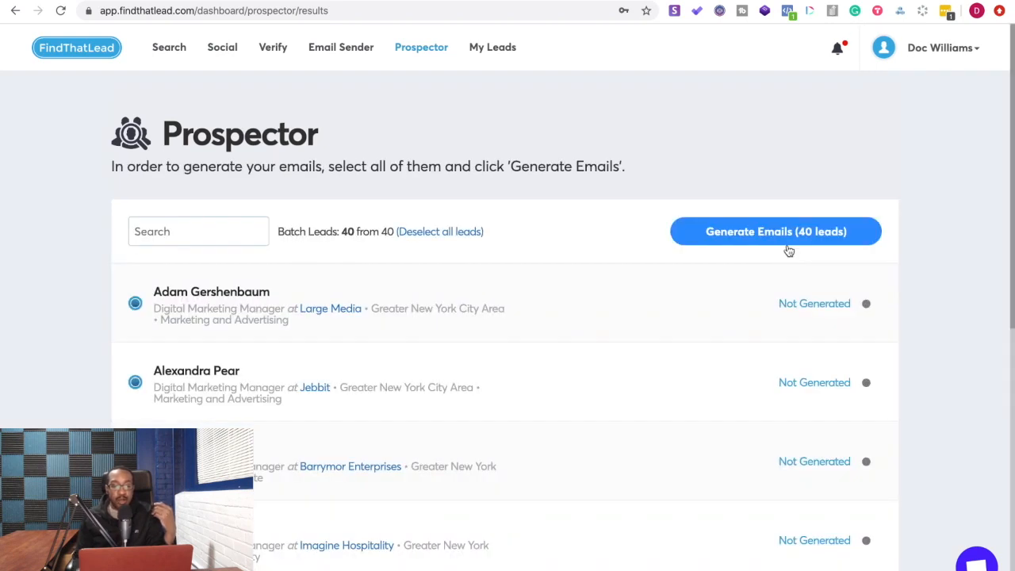
{"action": "scroll", "scroll_direction": "down", "scroll_amount": 3}
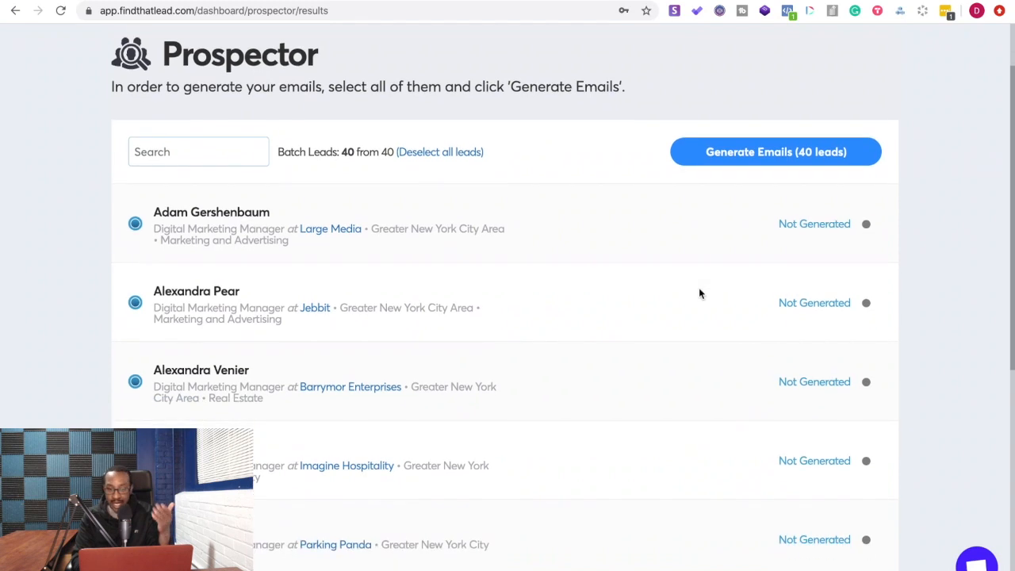
{"action": "scroll", "scroll_direction": "down", "scroll_amount": 3}
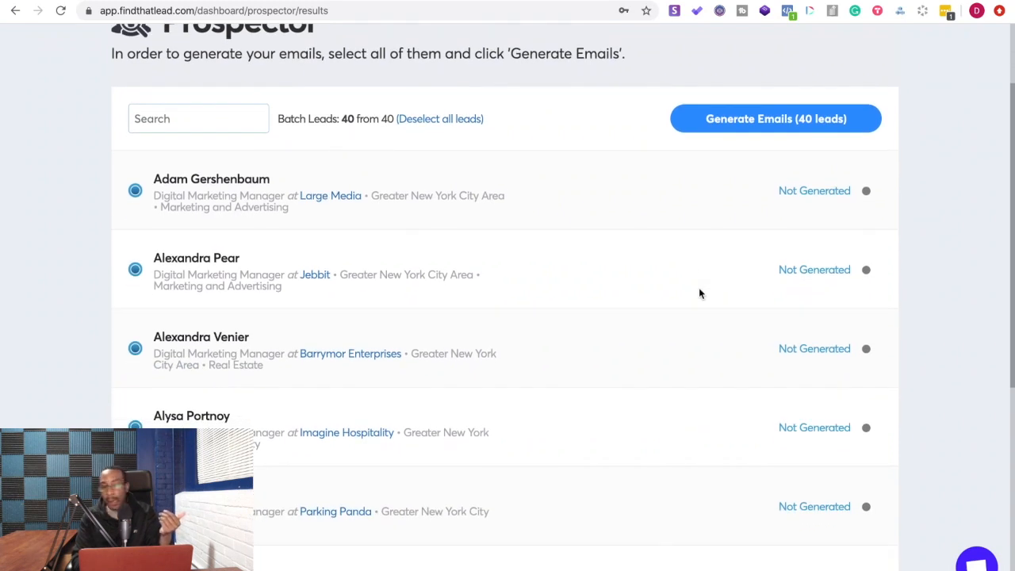
{"action": "mouse_move", "coordinate": [316, 178]}
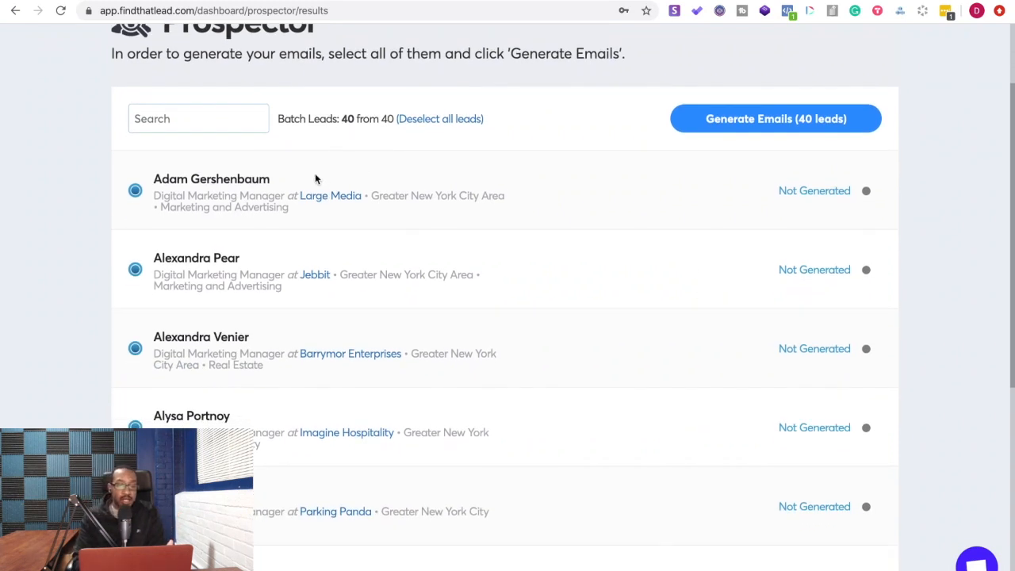
{"action": "scroll", "scroll_direction": "down", "scroll_amount": 3}
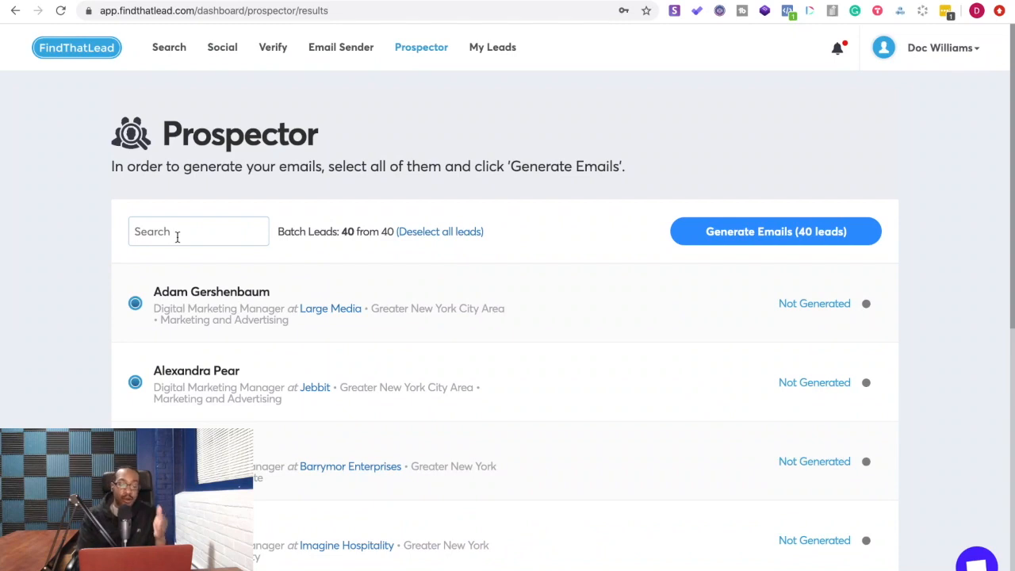
{"action": "mouse_move", "coordinate": [209, 308]}
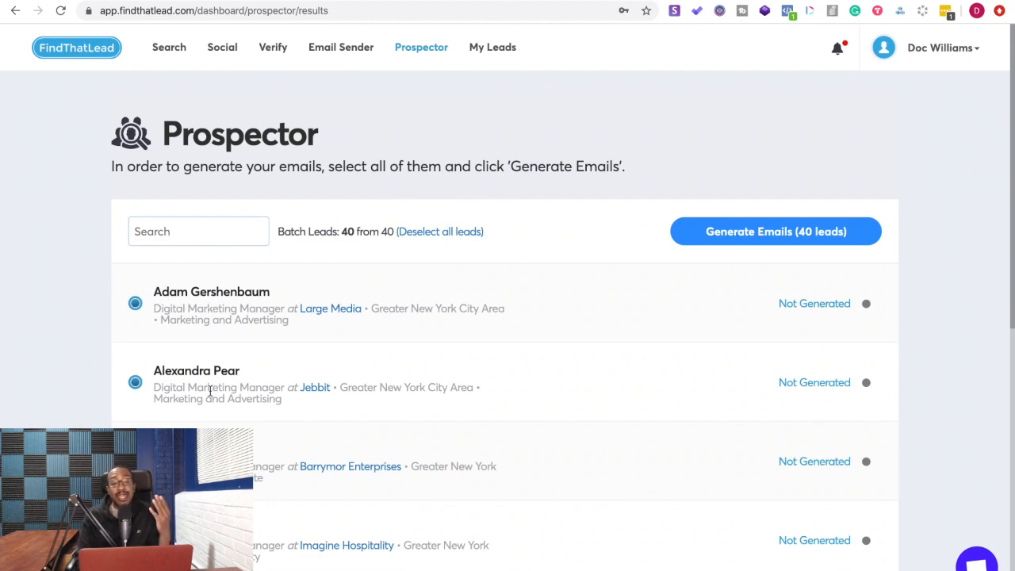
{"action": "scroll", "scroll_direction": "down", "scroll_amount": 3}
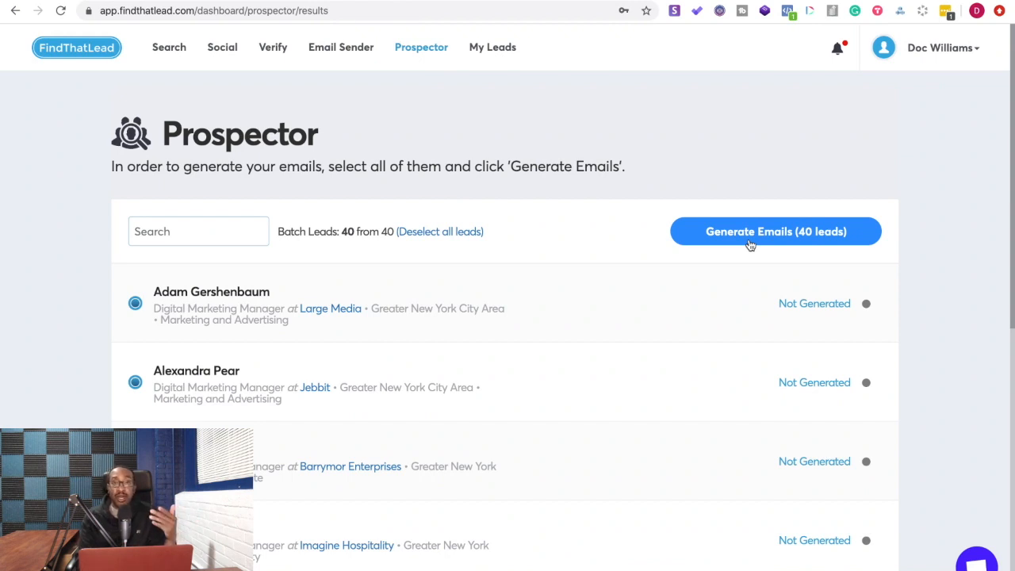
{"action": "mouse_move", "coordinate": [412, 304]}
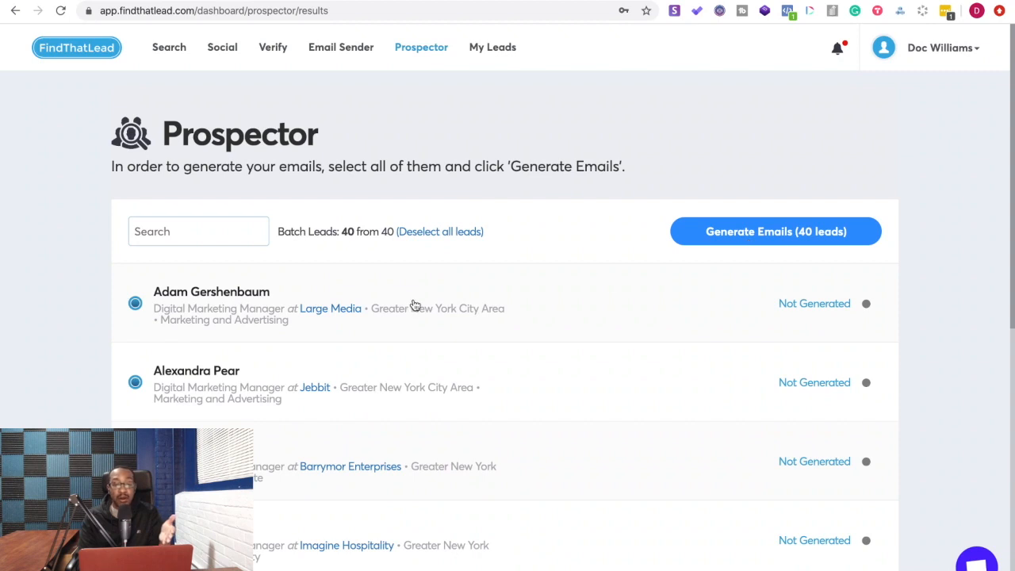
{"action": "mouse_move", "coordinate": [169, 47]}
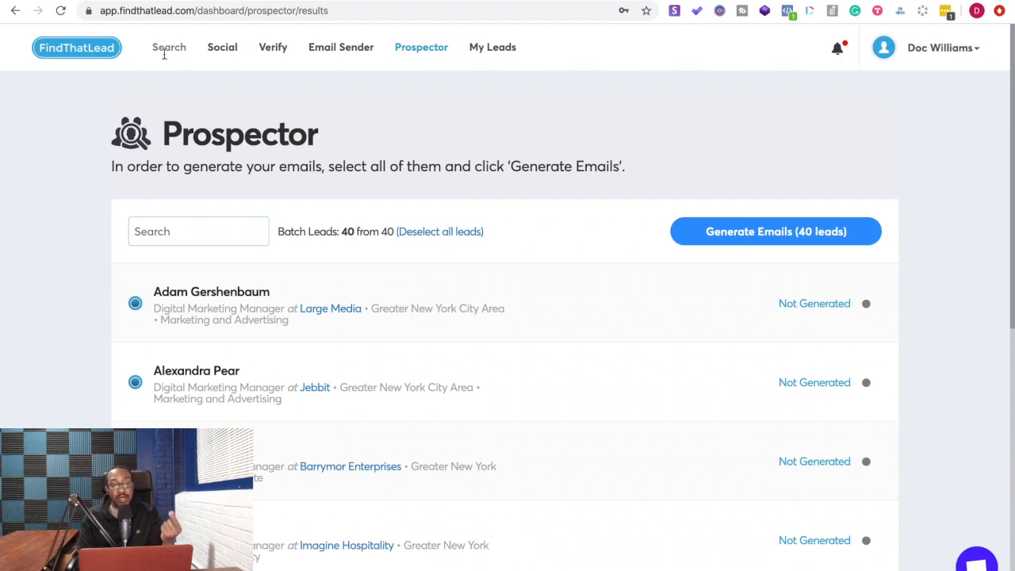